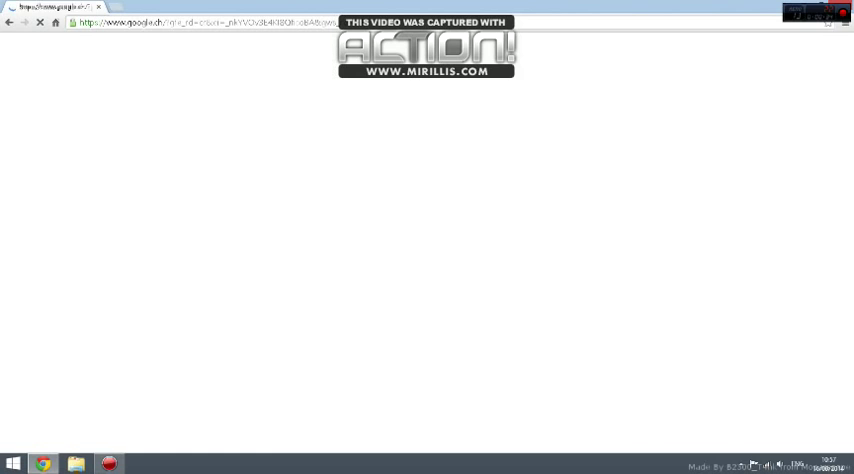
- Search Google for 'action' and open the mirillis.com Action! product page
{"action": "type", "text": "action.html"}
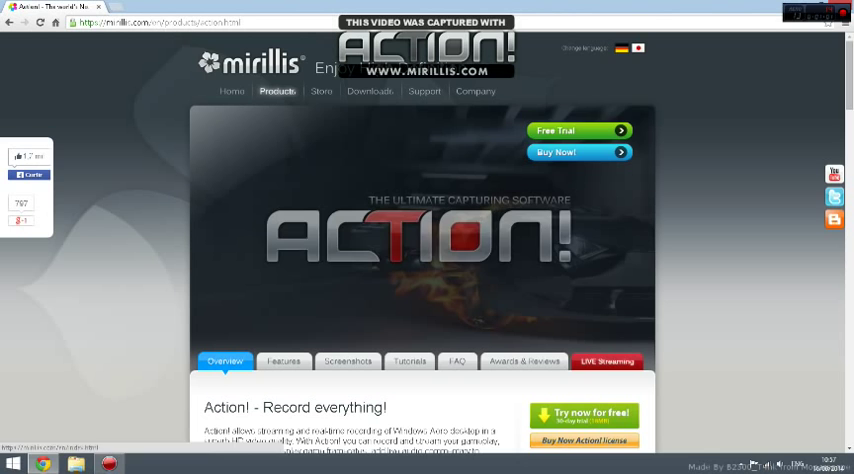
{"action": "left_click", "coordinate": [370, 91]}
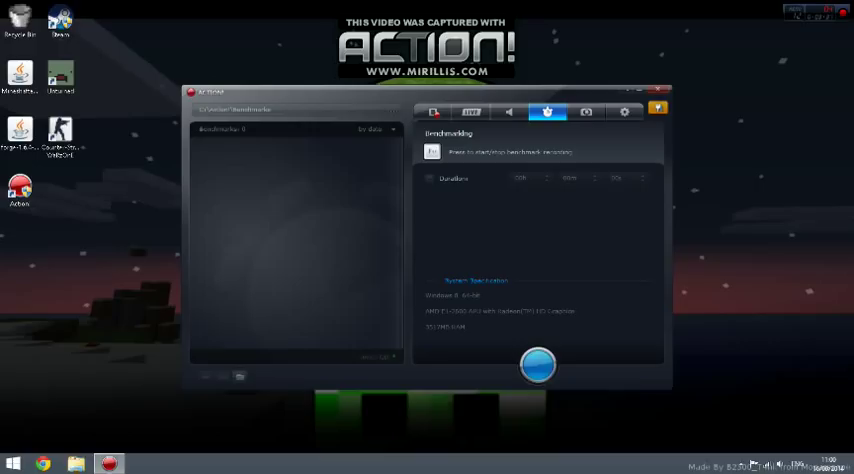
- Open the Settings gear tab to show General Settings with the Language dropdown
{"action": "left_click", "coordinate": [586, 111]}
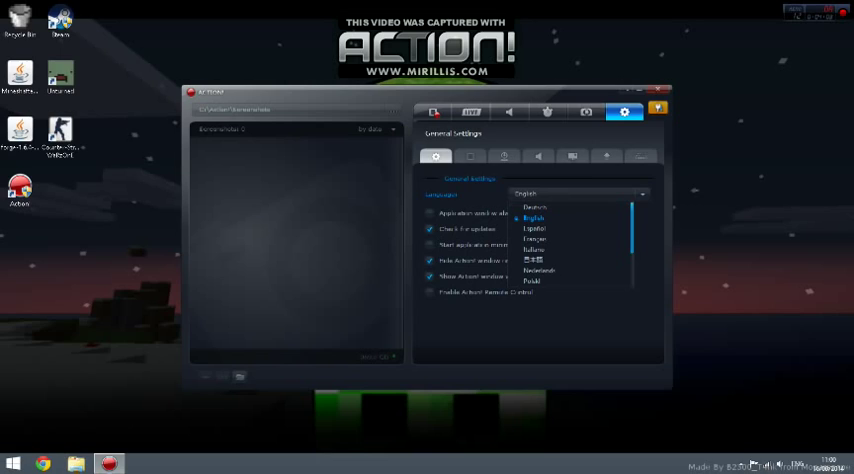
- Choose English in the Language dropdown and close the list
{"action": "left_click", "coordinate": [533, 217]}
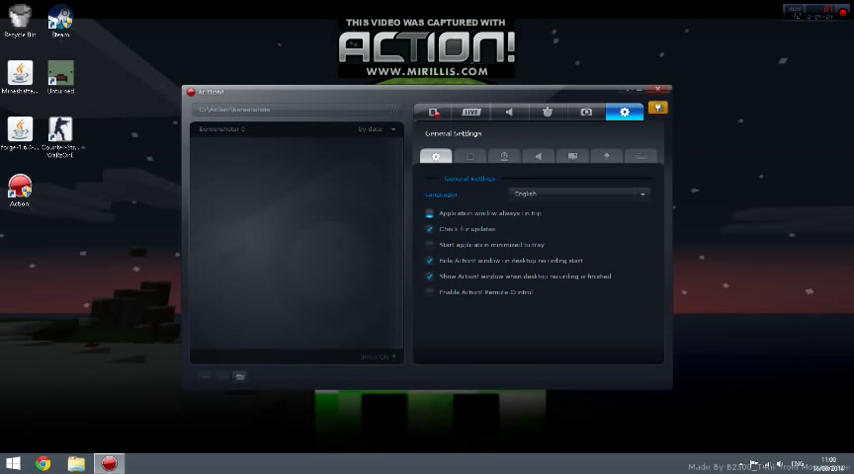
{"action": "left_click", "coordinate": [429, 213]}
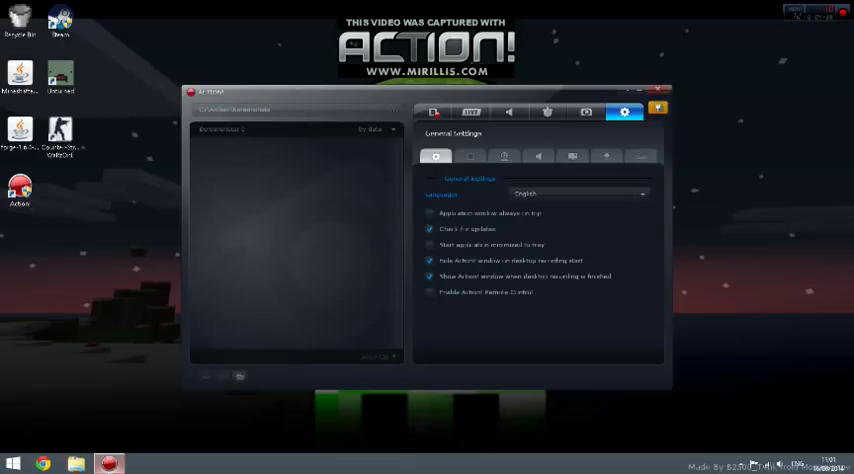
- Show the Video Recording settings and keep video quality at Normal
{"action": "left_click", "coordinate": [470, 156]}
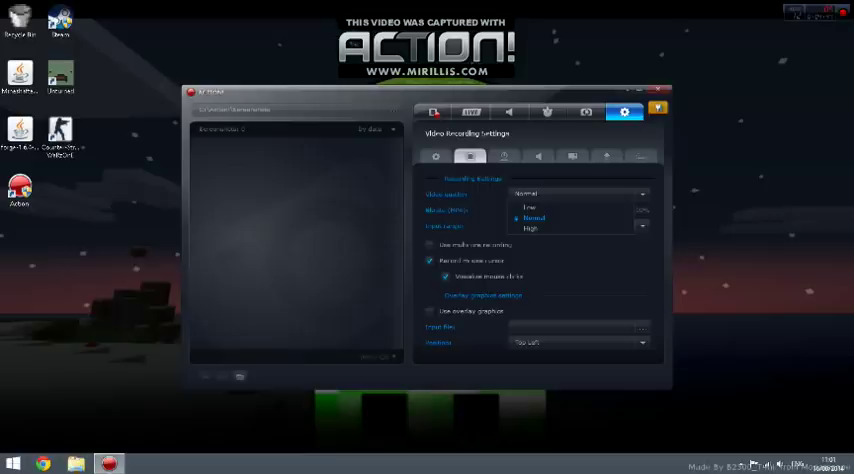
{"action": "left_click", "coordinate": [533, 218]}
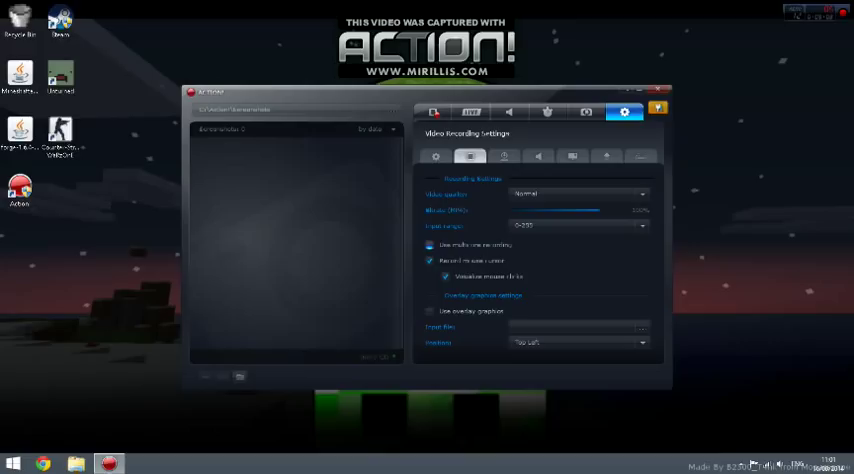
{"action": "left_click", "coordinate": [429, 244]}
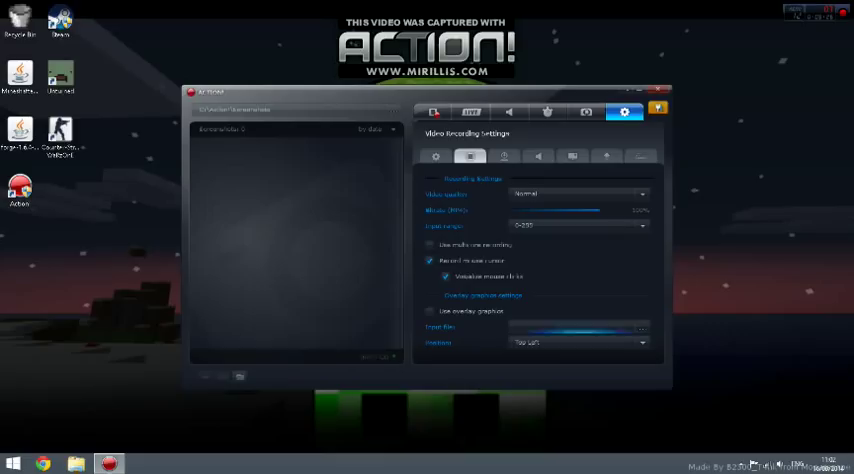
- Review webcam settings, leaving Webcam 1 on 'Do not record', then open Audio settings
{"action": "left_click", "coordinate": [504, 157]}
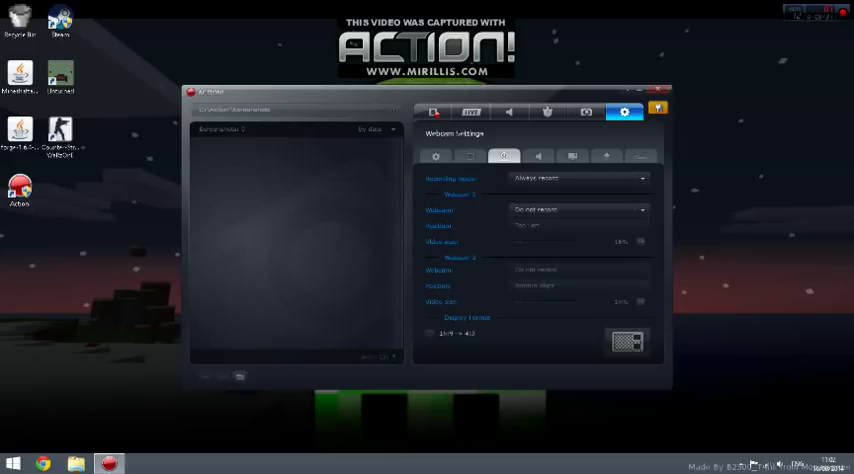
{"action": "left_click", "coordinate": [578, 210]}
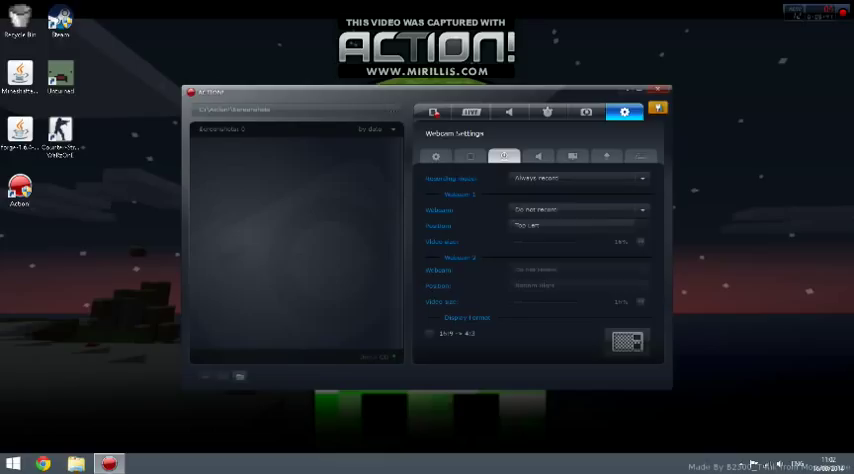
{"action": "left_click", "coordinate": [578, 225]}
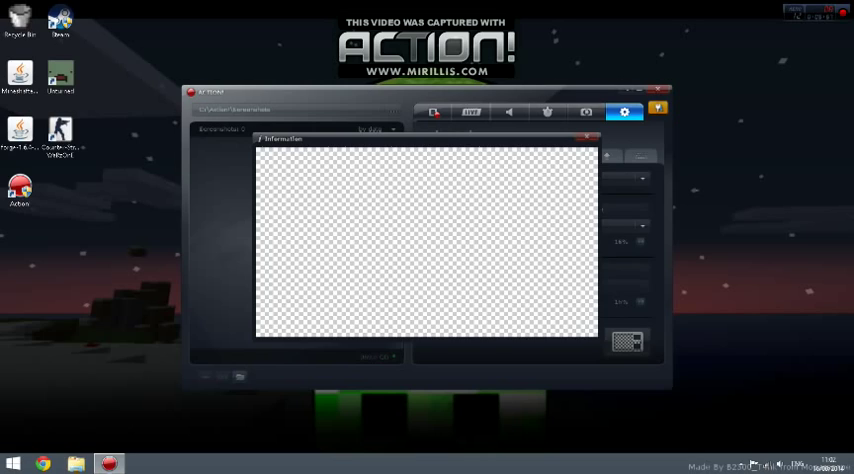
{"action": "left_click", "coordinate": [504, 156]}
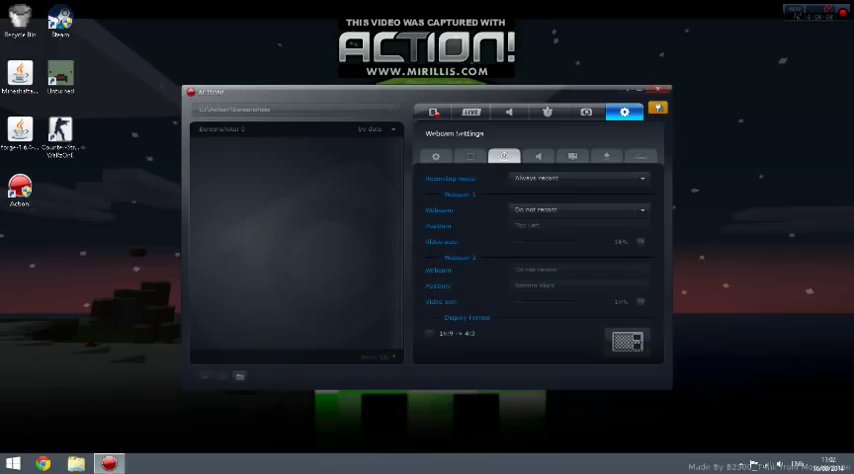
{"action": "left_click", "coordinate": [538, 156]}
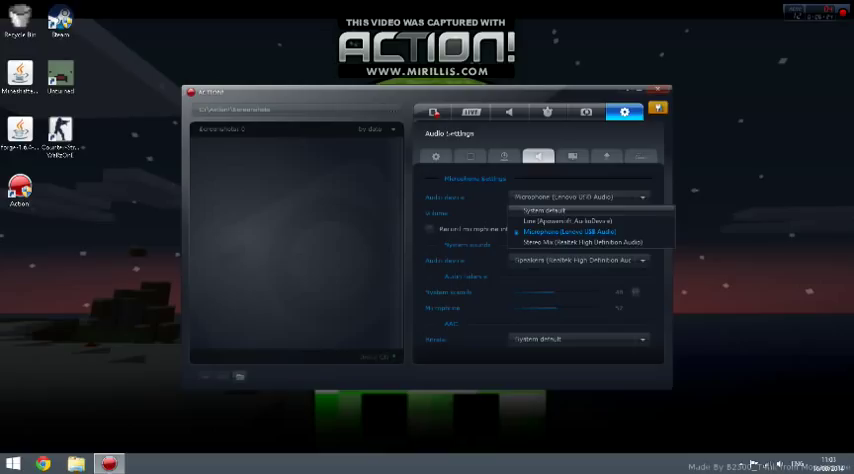
- Pick Microphone (Lenovo USB Audio) as the audio device and System default AAC bitrate
{"action": "left_click", "coordinate": [570, 231]}
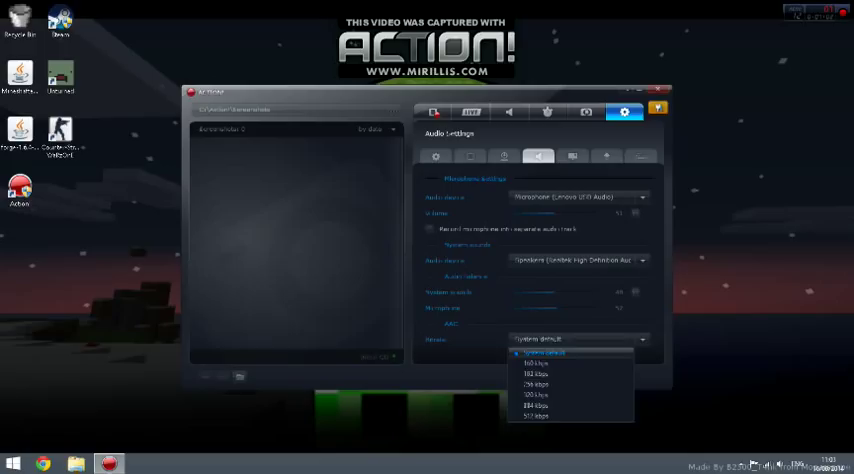
{"action": "left_click", "coordinate": [543, 351]}
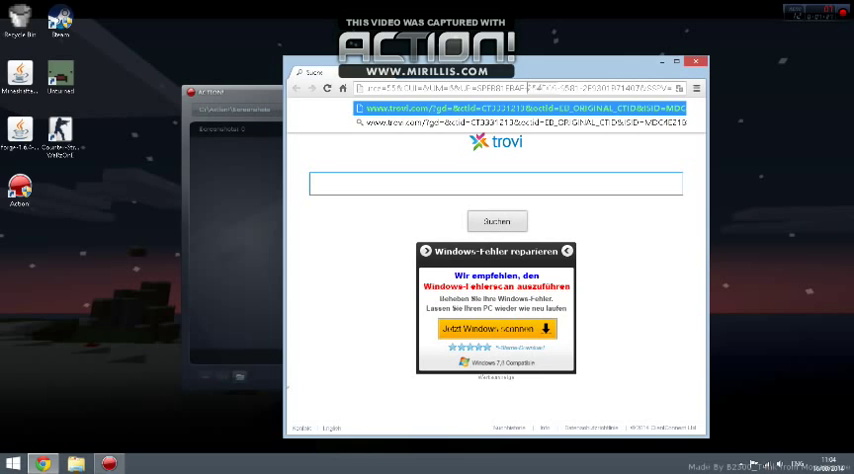
- Search Chrome for 'testmynetupload' to find an upload speed test
{"action": "type", "text": "twest"}
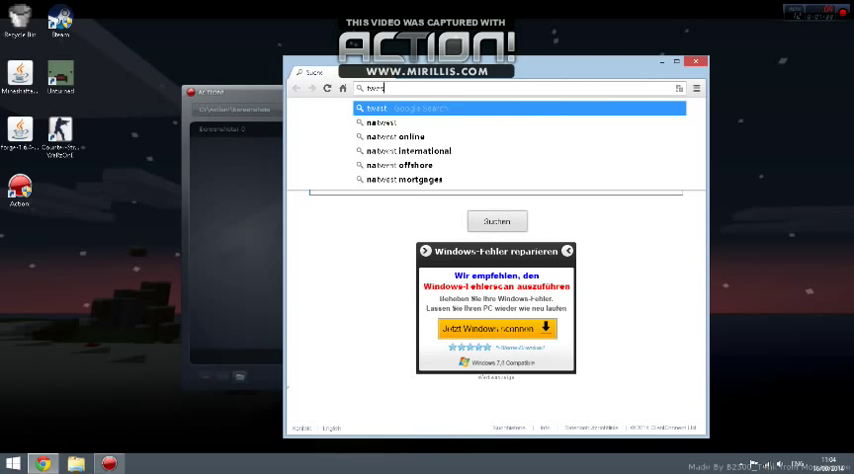
{"action": "type", "text": "testmynetupload"}
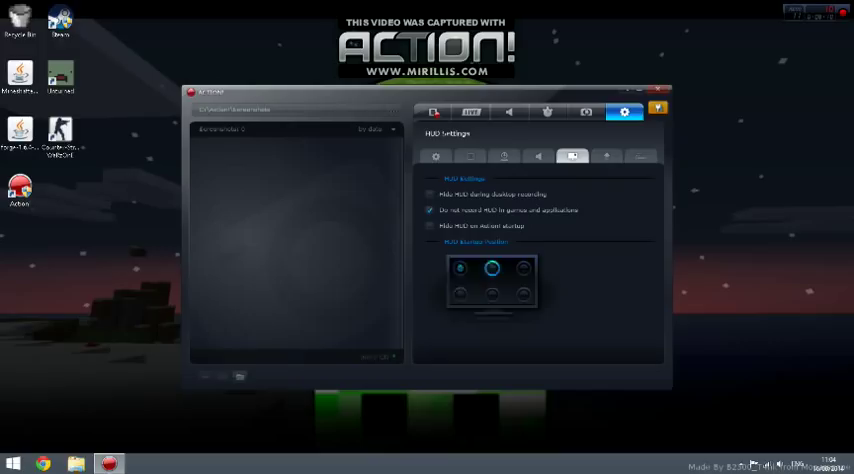
- Set the HUD position to top-right, then open Export settings
{"action": "left_click", "coordinate": [523, 269]}
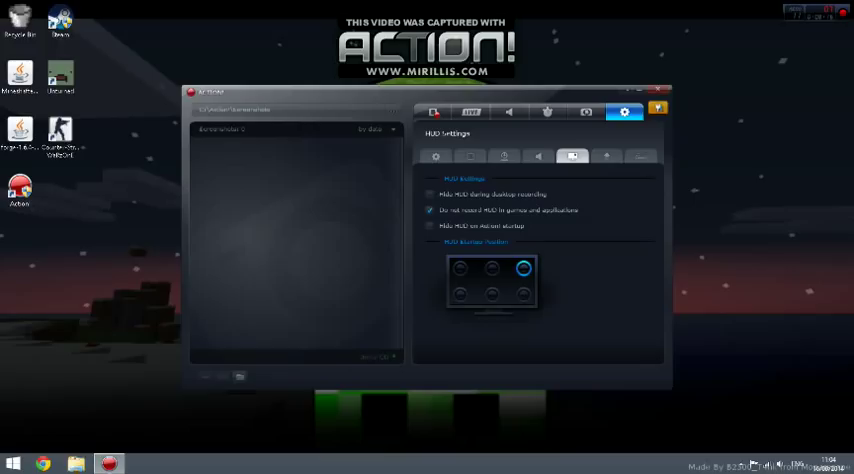
{"action": "left_click", "coordinate": [607, 156]}
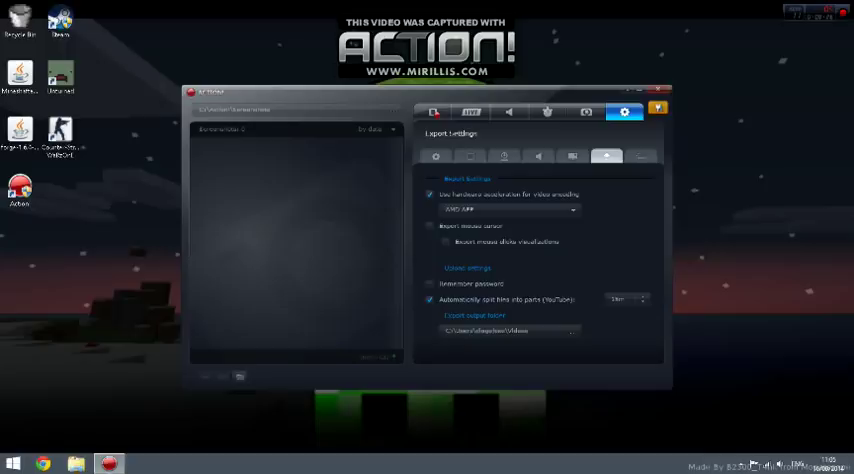
- Revisit Export settings, keeping hardware acceleration and YouTube file splitting enabled
{"action": "left_click", "coordinate": [572, 156]}
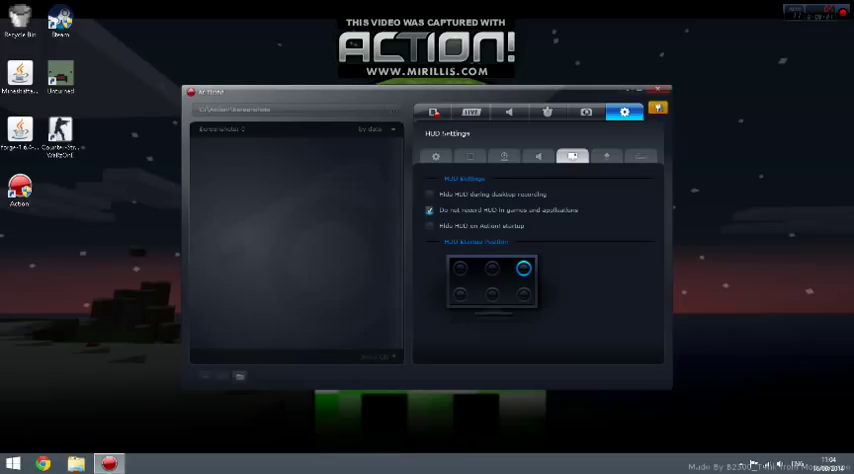
{"action": "left_click", "coordinate": [607, 156]}
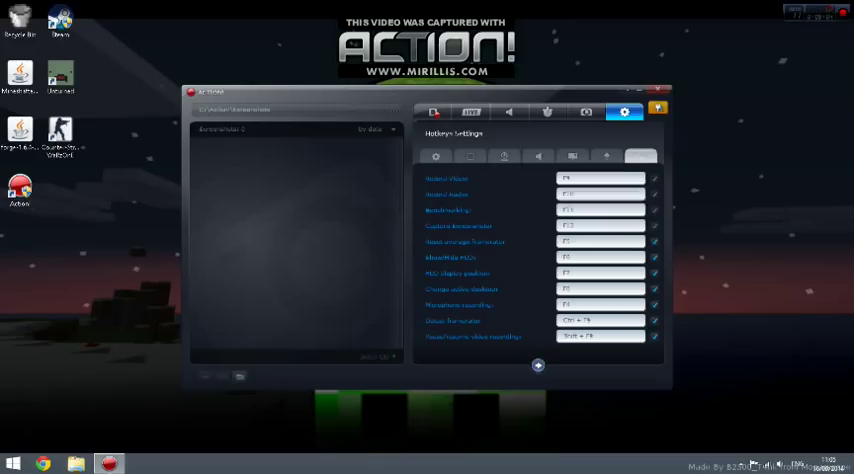
- Return from Hotkeys Settings to the Video Recording tab showing the 9:09 recording
{"action": "left_click", "coordinate": [433, 111]}
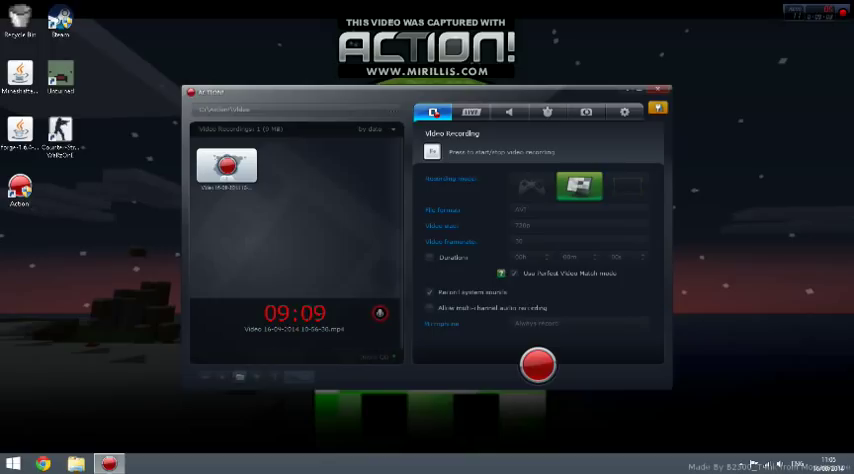